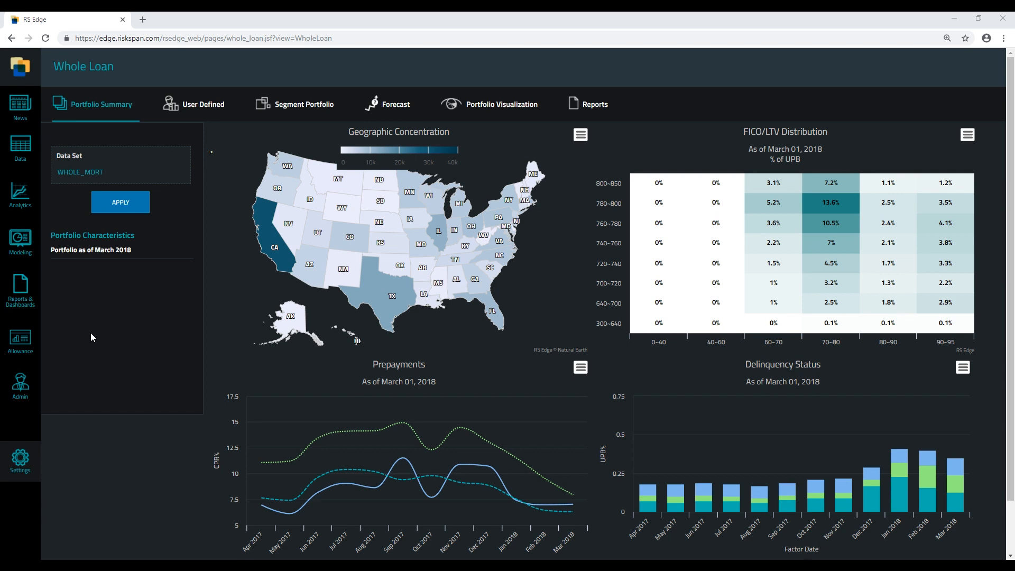
Step: Upload the CI_CRE_DataFilev1.08 loan file from the Allowance data load page and name the dataset DEMO
{"action": "left_click", "coordinate": [21, 342]}
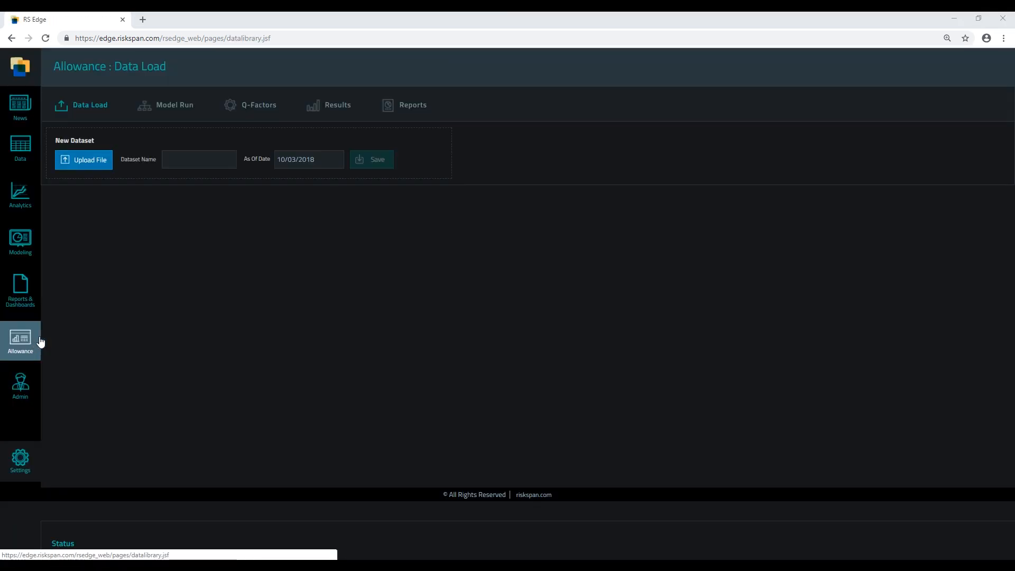
{"action": "left_click", "coordinate": [83, 159]}
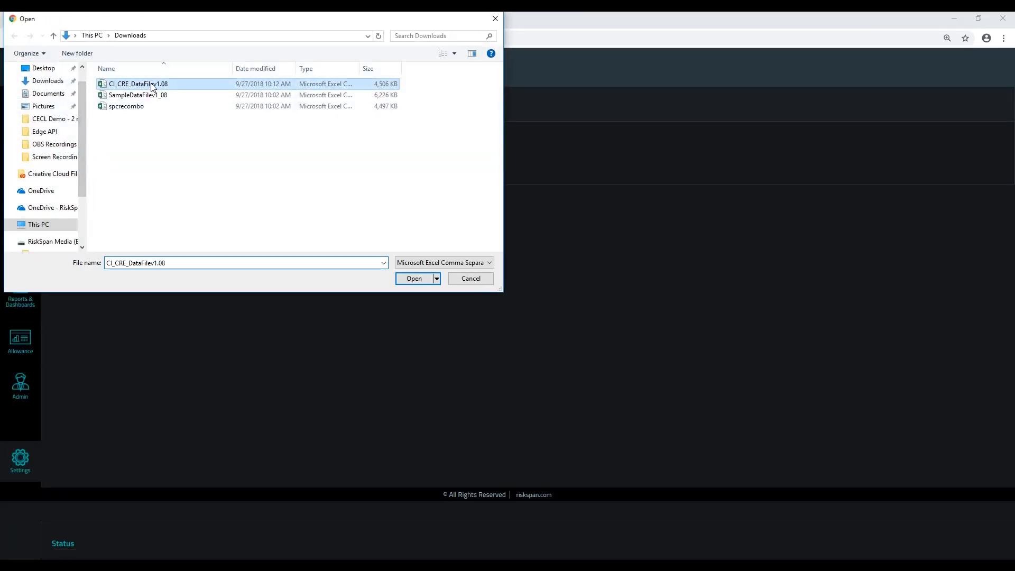
{"action": "left_click", "coordinate": [412, 278]}
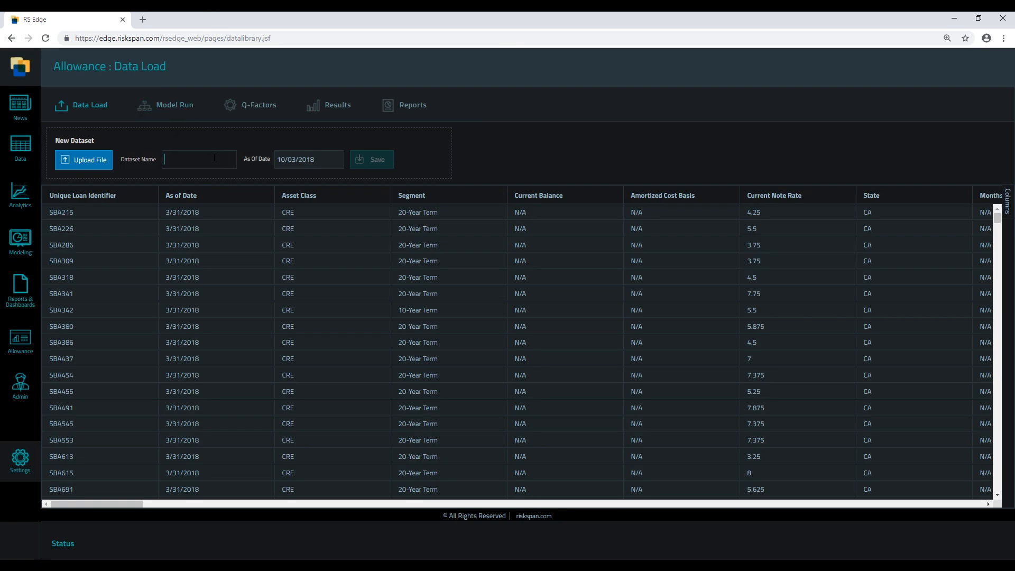
{"action": "type", "text": "DEMO"}
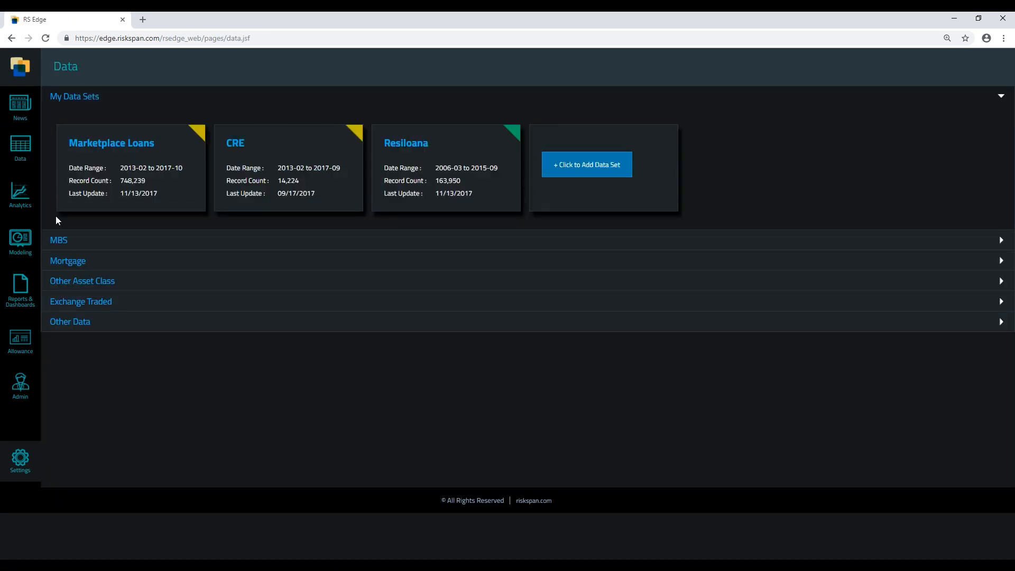
Step: Browse the MBS, Mortgage, Other Asset Class, Exchange Traded and Other Data sets in the data catalogue
{"action": "left_click", "coordinate": [58, 240]}
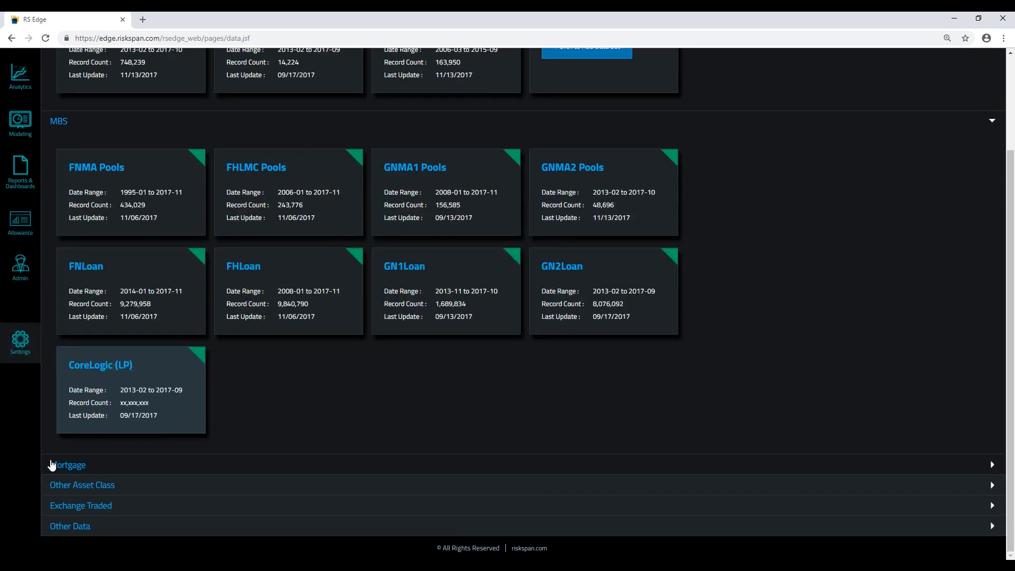
{"action": "left_click", "coordinate": [69, 464]}
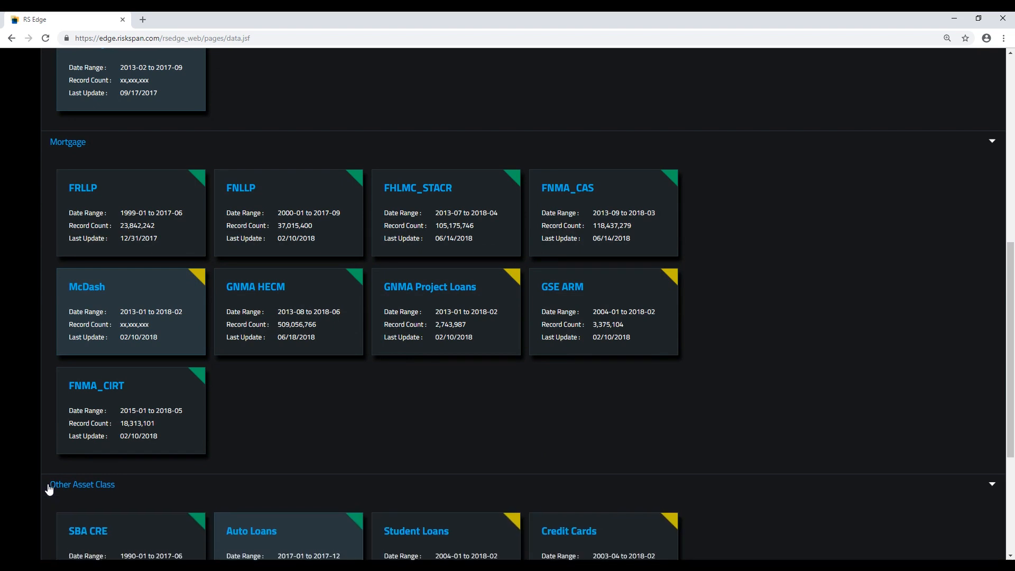
{"action": "scroll", "scroll_direction": "down", "scroll_amount": 3}
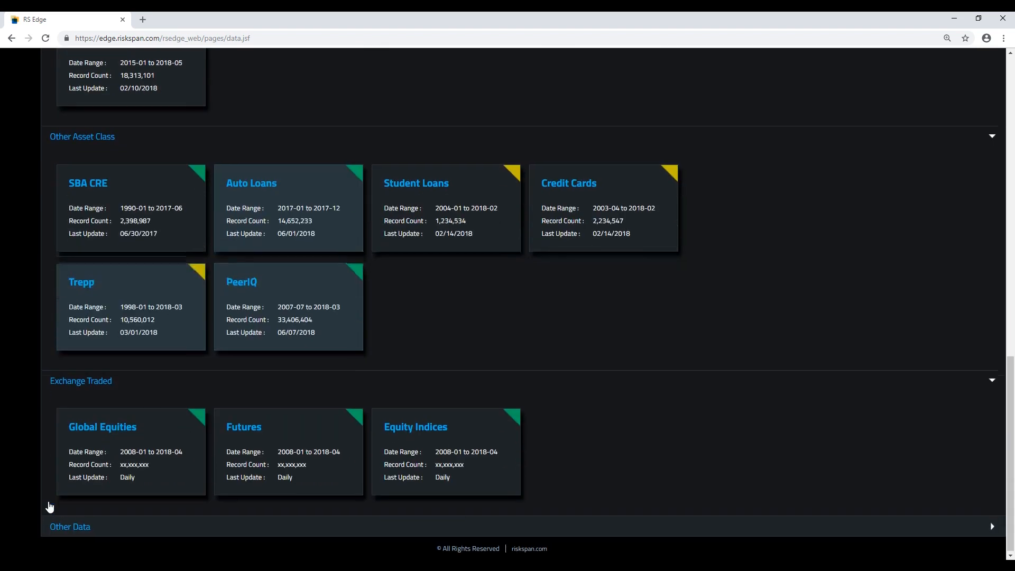
{"action": "scroll", "scroll_direction": "down", "scroll_amount": 3}
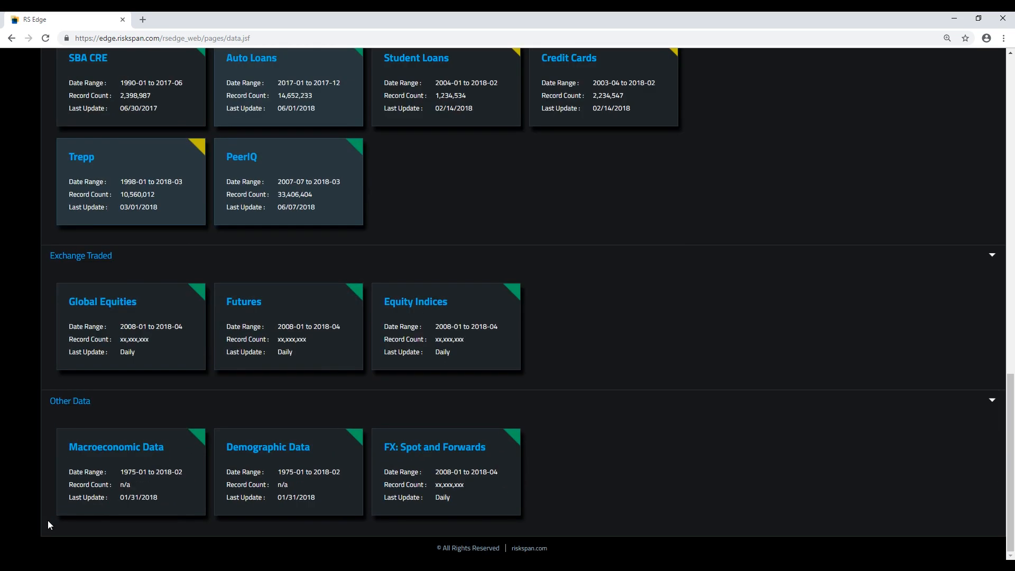
{"action": "scroll", "scroll_direction": "up", "scroll_amount": 3}
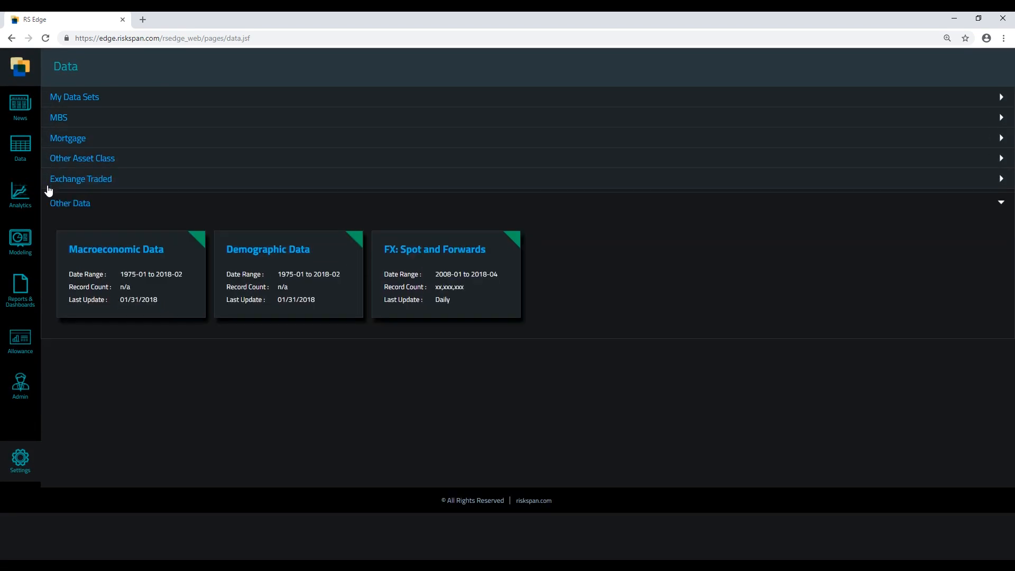
Step: Save the uploaded loans as the DEMO allowance dataset from the data load page
{"action": "left_click", "coordinate": [20, 343]}
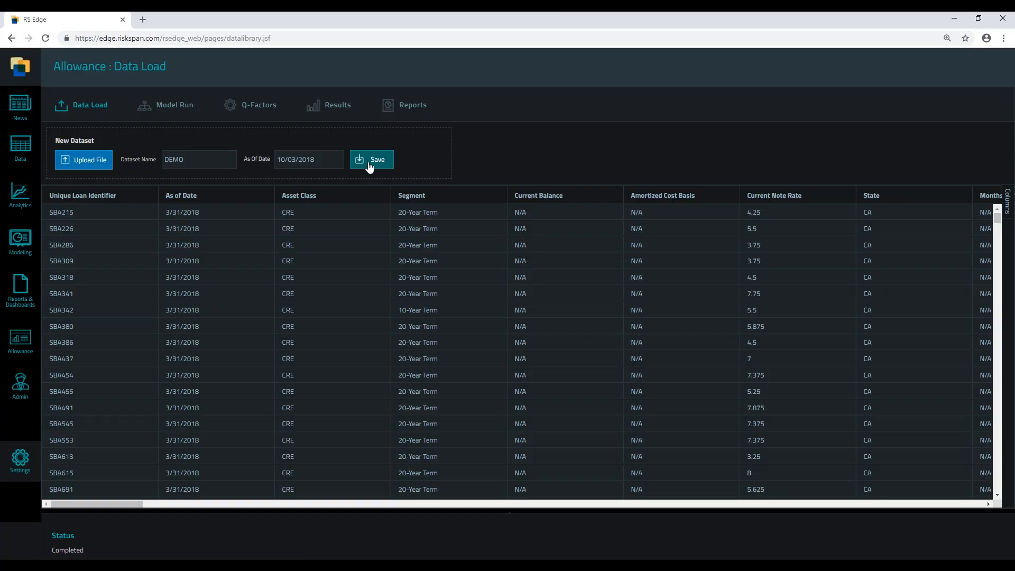
{"action": "left_click", "coordinate": [174, 104]}
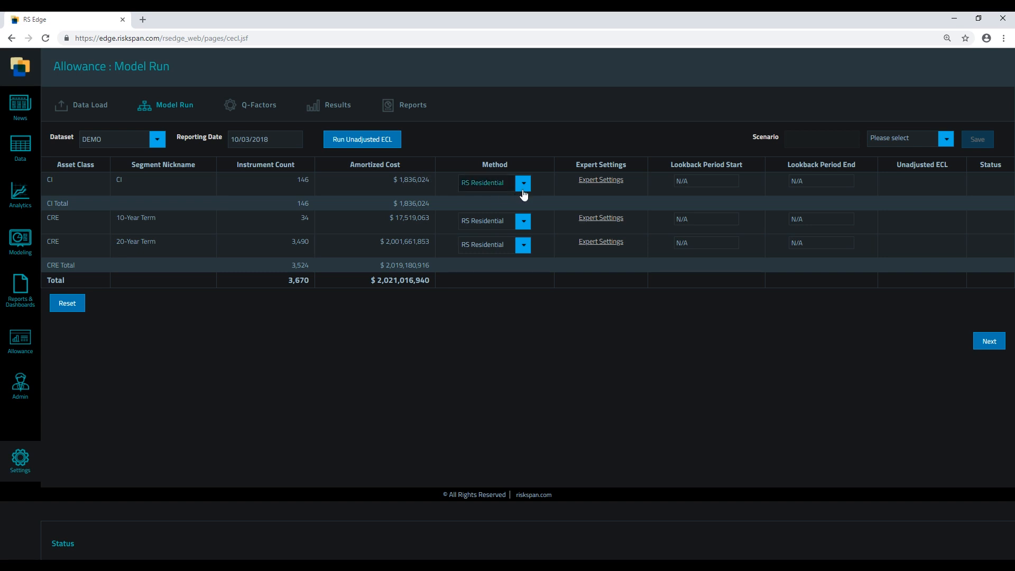
Step: Run the unadjusted ECL with Vintage Loss Rate on the CRE segments and save it as SCENARIO 1
{"action": "left_click", "coordinate": [522, 221]}
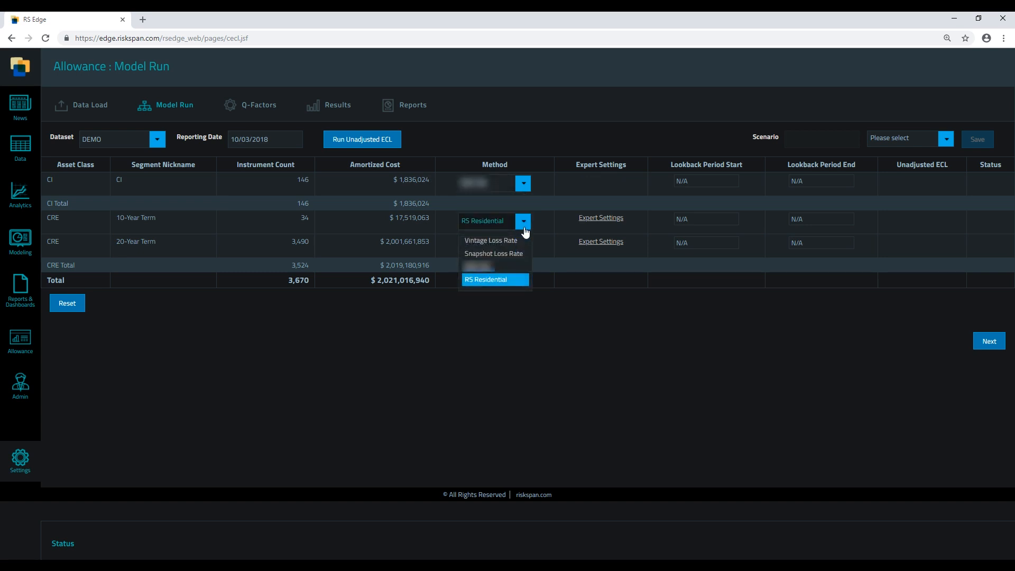
{"action": "left_click", "coordinate": [490, 240]}
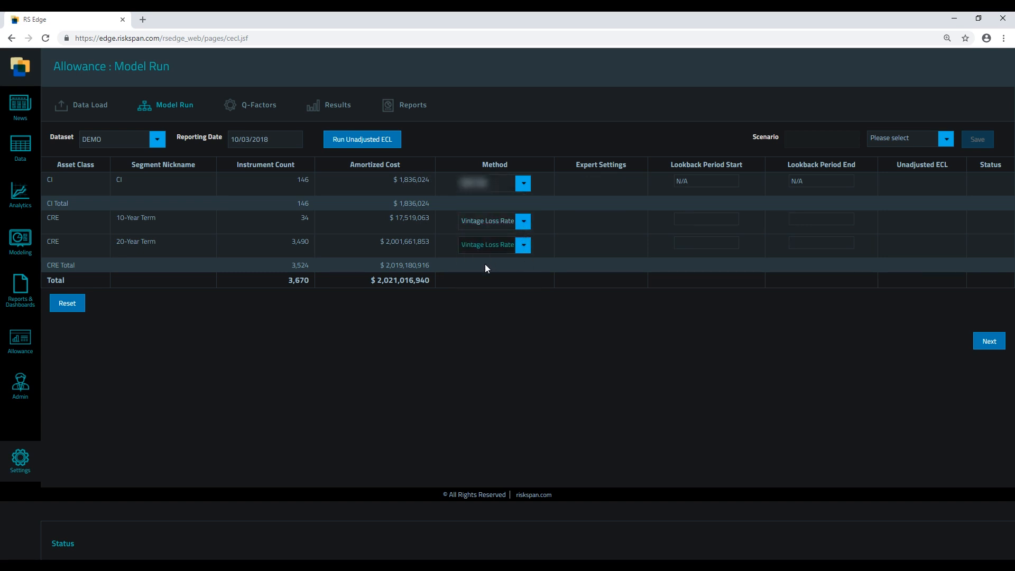
{"action": "left_click", "coordinate": [362, 139]}
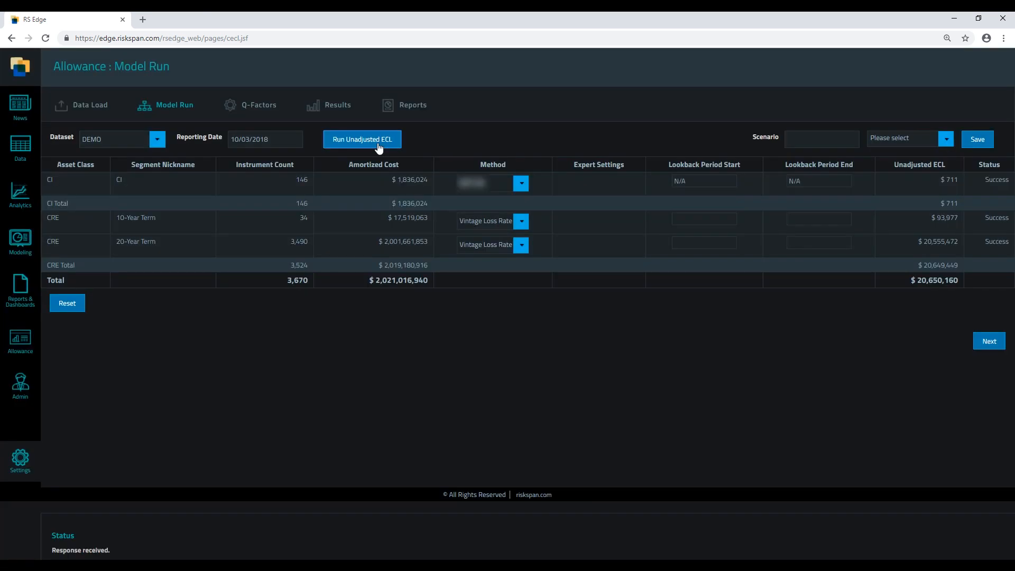
{"action": "type", "text": "SCENARIO 1"}
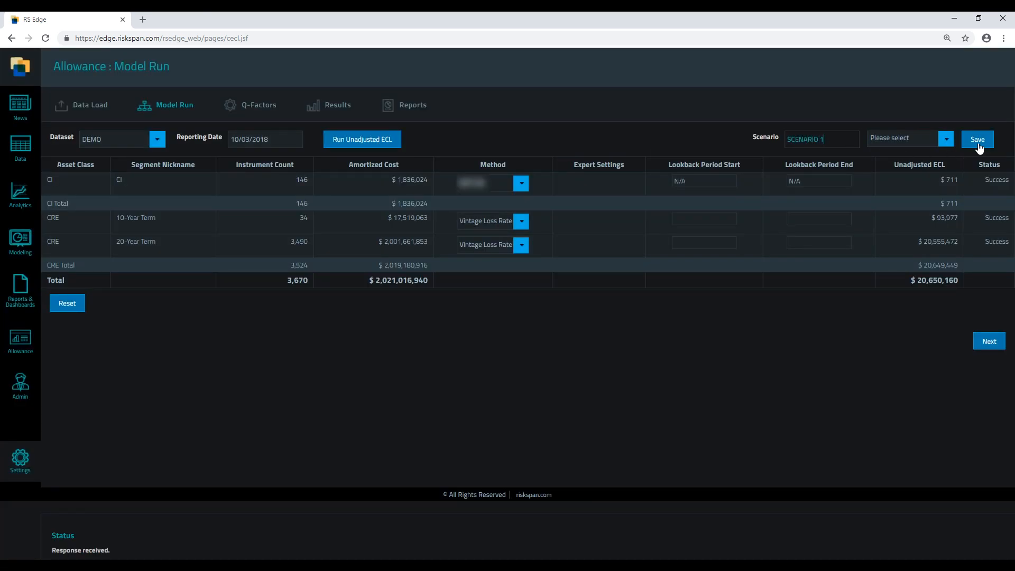
{"action": "left_click", "coordinate": [977, 139]}
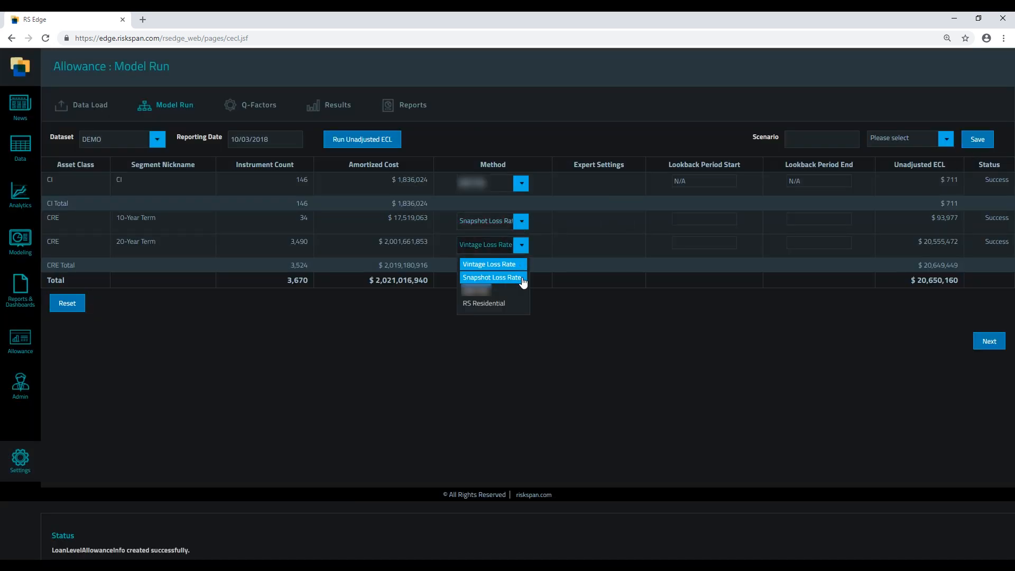
Step: Recalculate with Snapshot Loss Rate on 20-Year Term and Vintage on 10-Year Term, save as SCENARIO 3 and confirm it is listed
{"action": "left_click", "coordinate": [491, 277]}
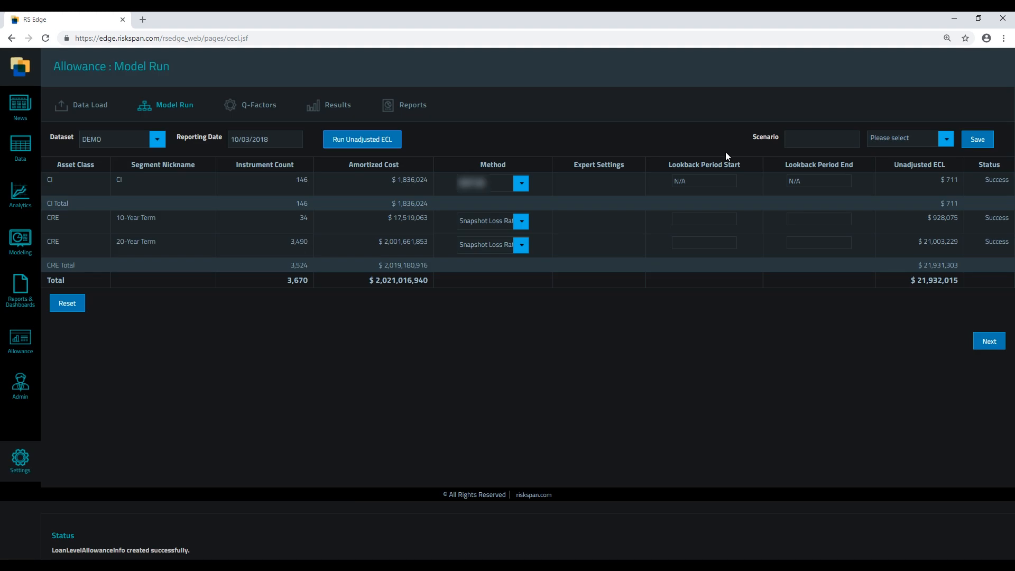
{"action": "type", "text": "SCE"}
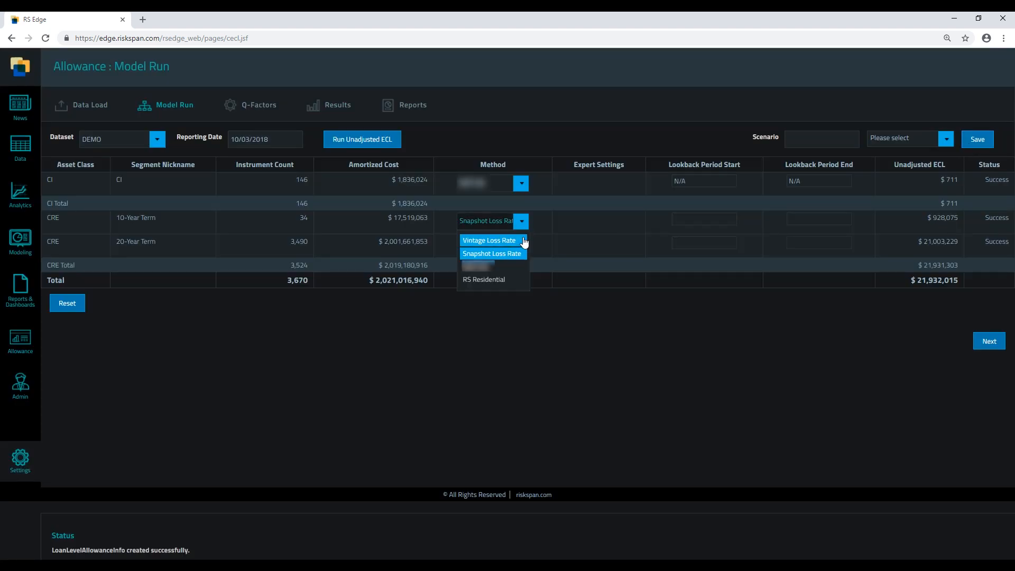
{"action": "left_click", "coordinate": [489, 240]}
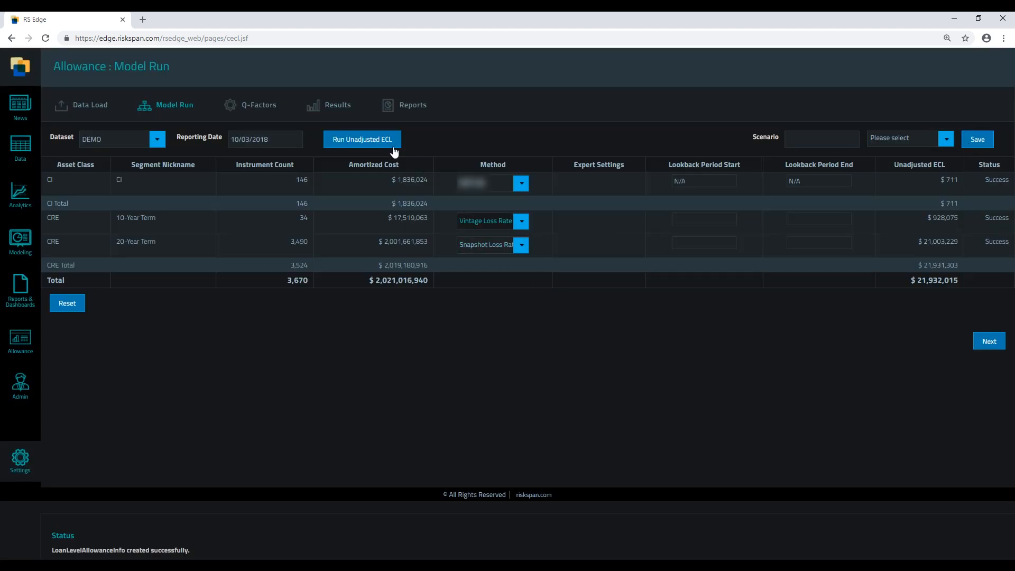
{"action": "left_click", "coordinate": [361, 139]}
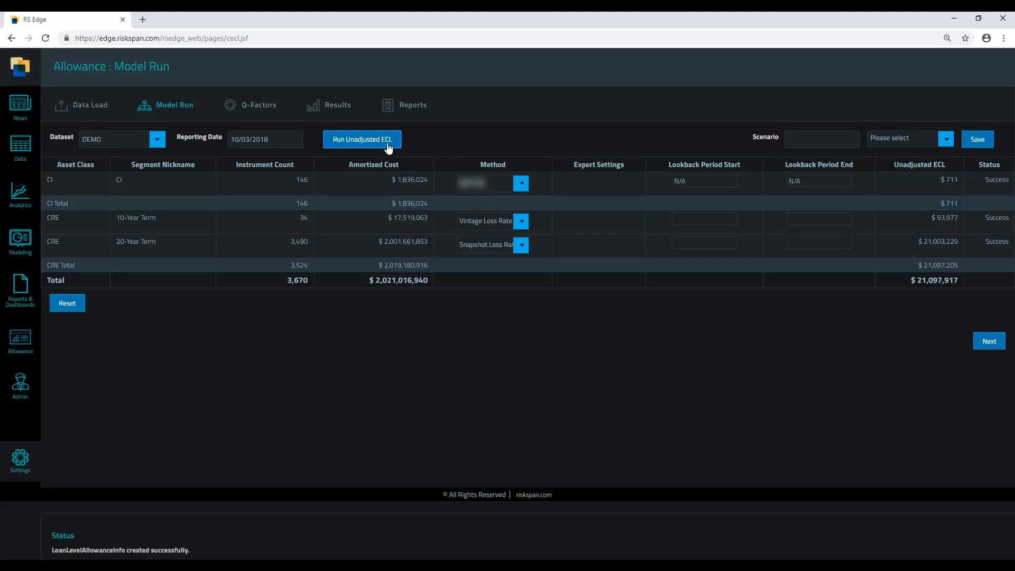
{"action": "type", "text": "SCENA"}
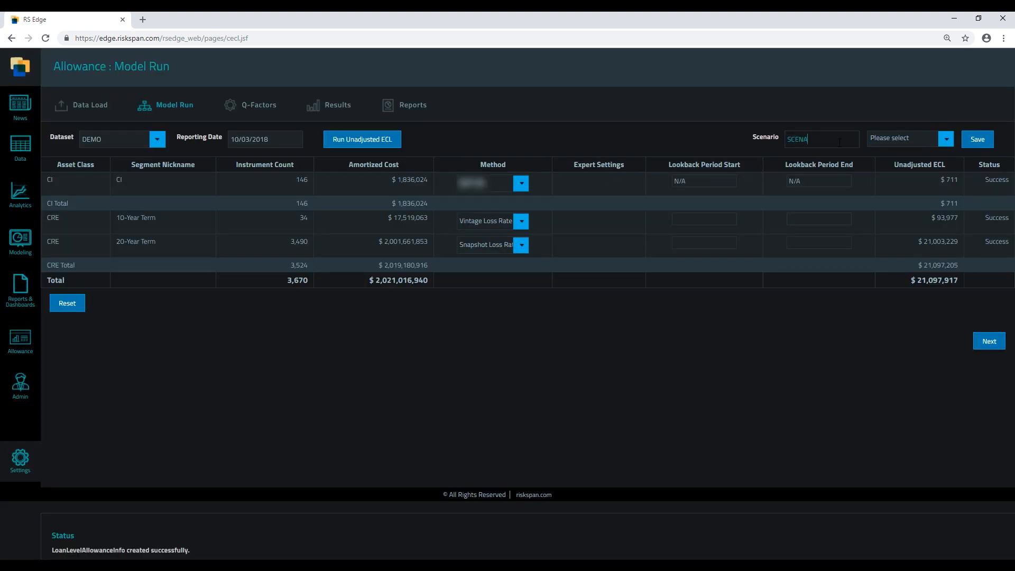
{"action": "left_click", "coordinate": [977, 138]}
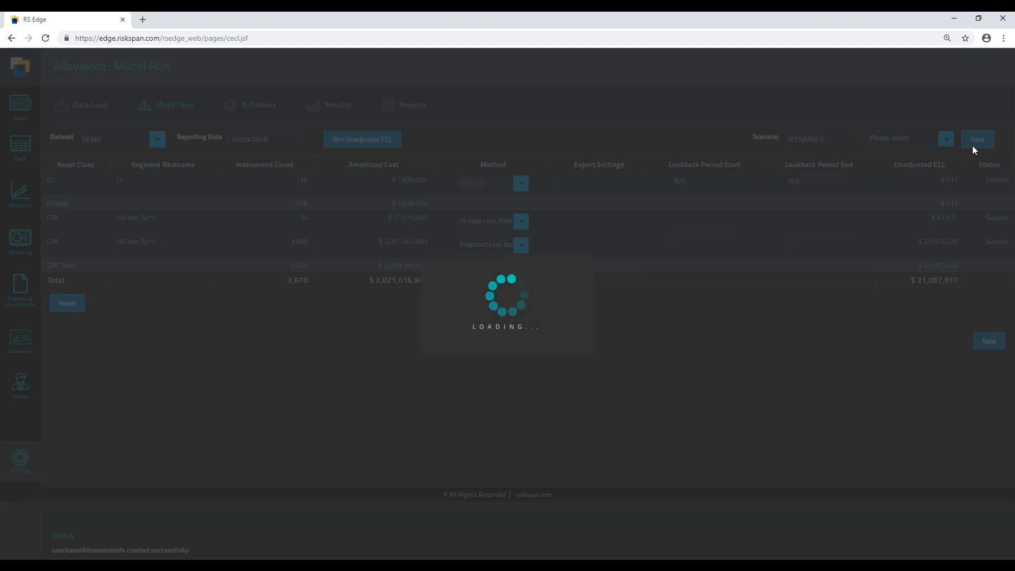
{"action": "left_click", "coordinate": [945, 138]}
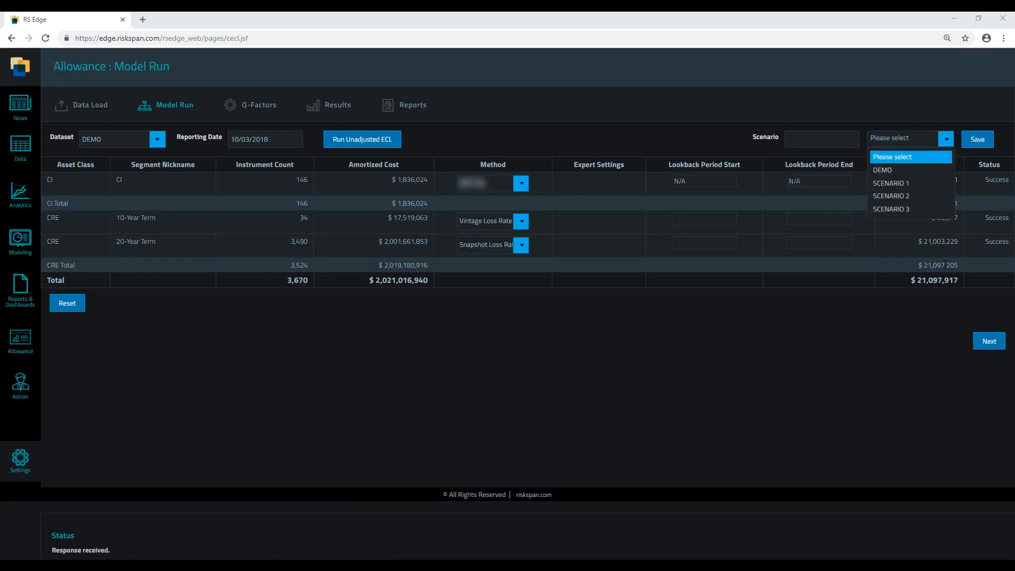
Step: Enter Q-factor adjustments of 0.3 for CI and 0.2 for CRE with a 'Higher Past Due' rationale, view results and generate the CECL reports
{"action": "left_click", "coordinate": [258, 105]}
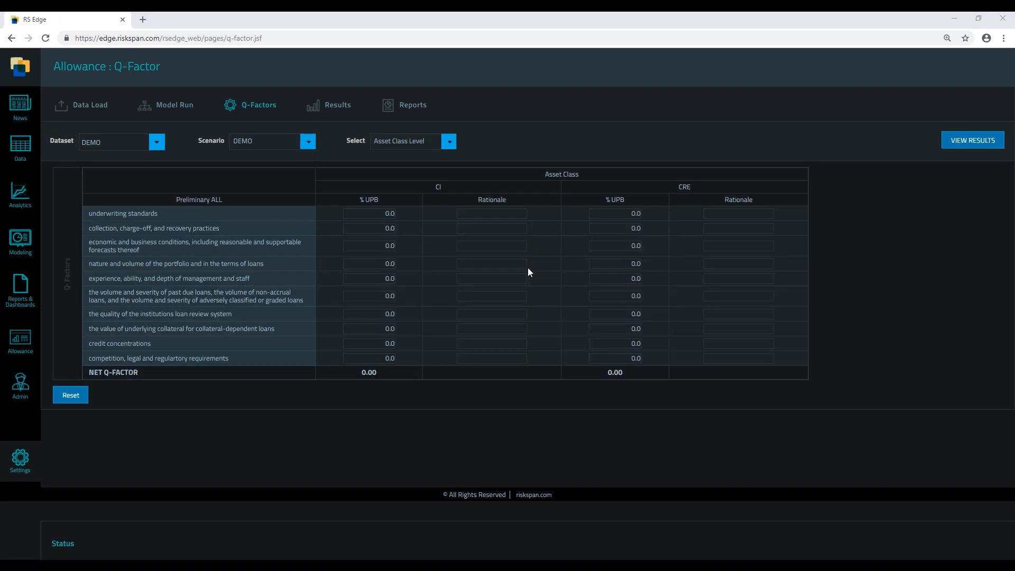
{"action": "left_click", "coordinate": [369, 227]}
{"action": "type", "text": "New Loan Workout Dep"}
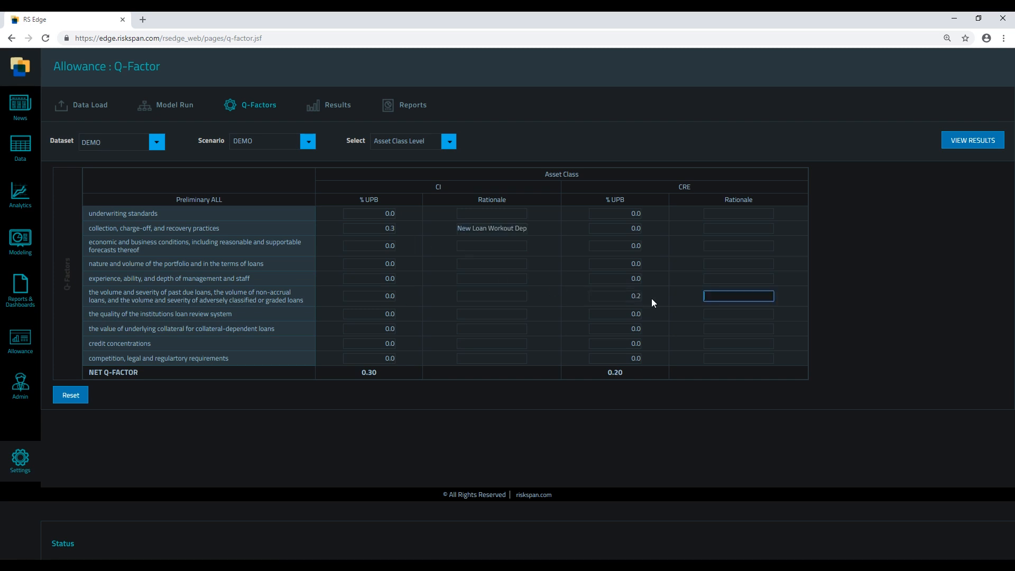
{"action": "type", "text": "Higher Past Due M"}
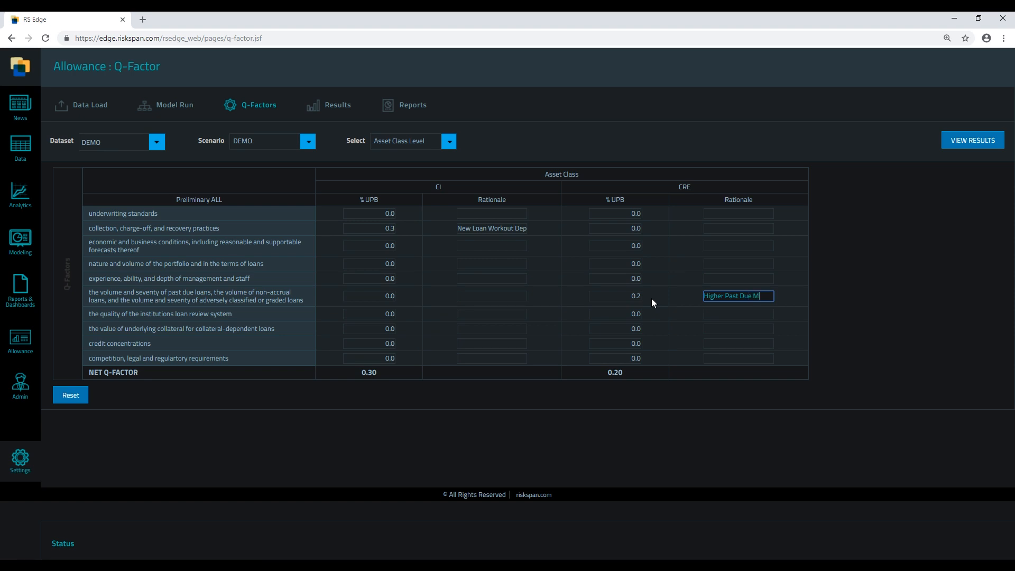
{"action": "left_click", "coordinate": [972, 139]}
{"action": "type", "text": "DEM"}
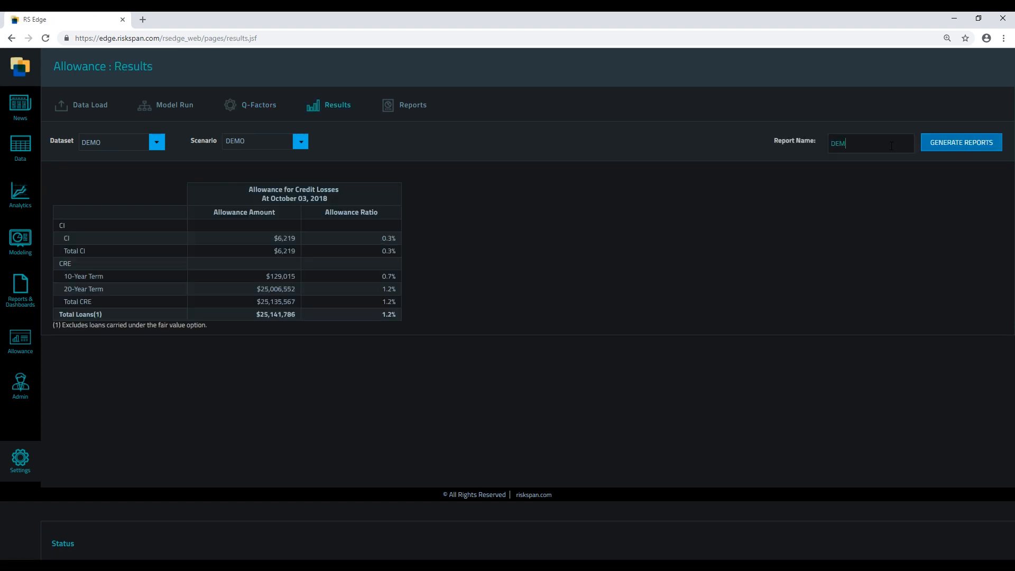
{"action": "left_click", "coordinate": [961, 142]}
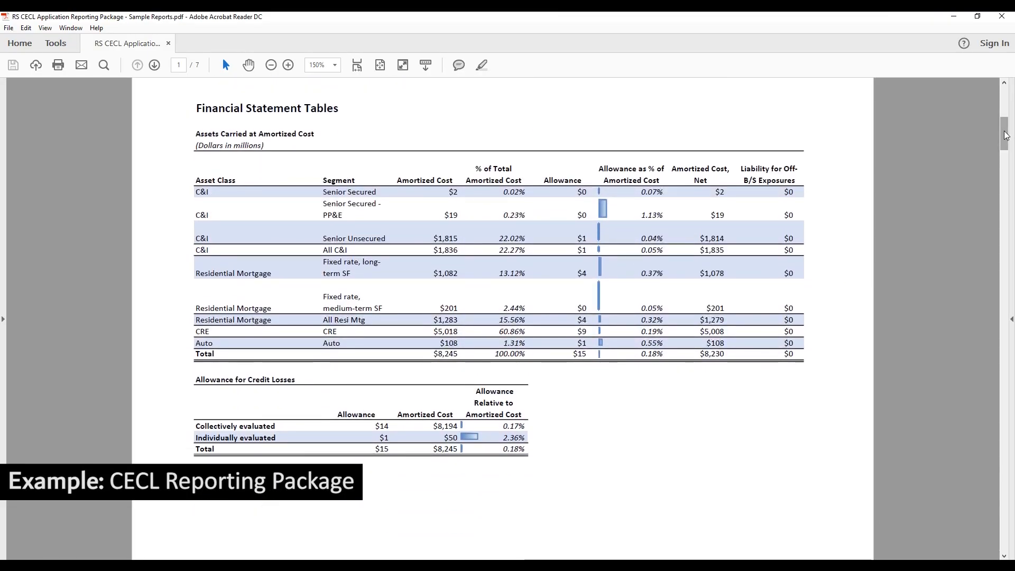
Step: Scroll through the CECL reporting package PDF from page 1 to the model diagnostics on page 7
{"action": "scroll", "scroll_direction": "down", "scroll_amount": 3}
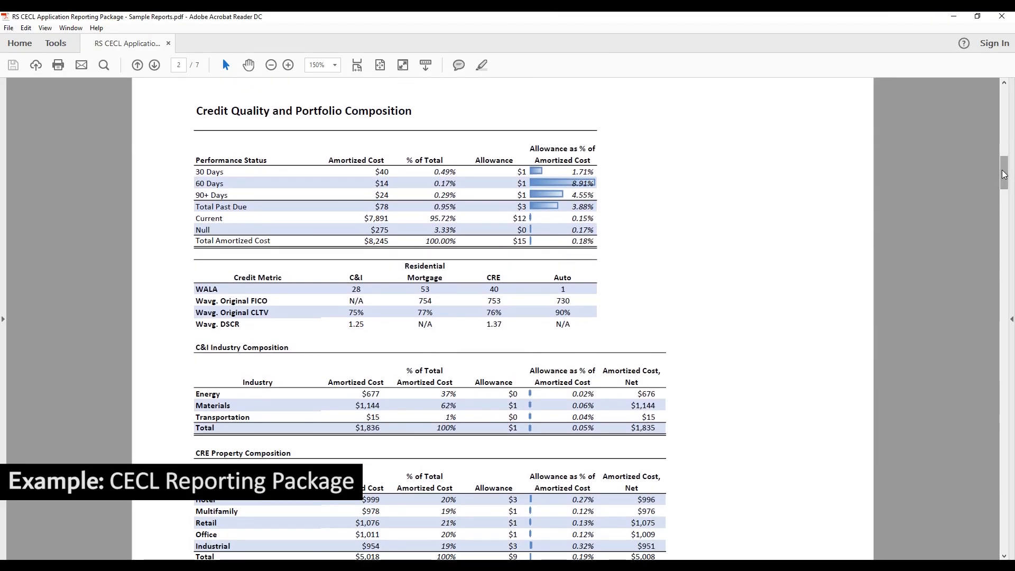
{"action": "scroll", "scroll_direction": "down", "scroll_amount": 3}
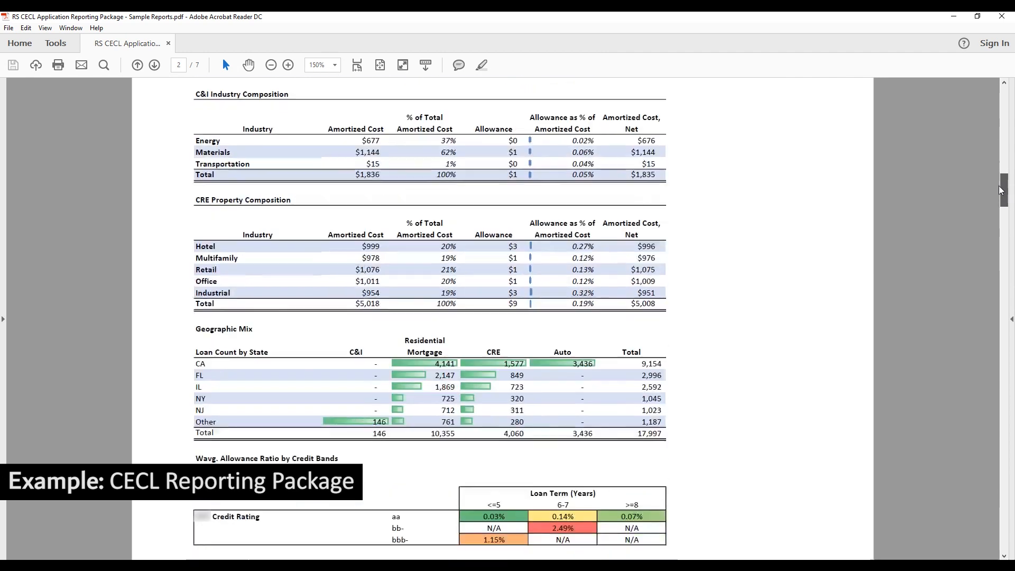
{"action": "scroll", "scroll_direction": "down", "scroll_amount": 3}
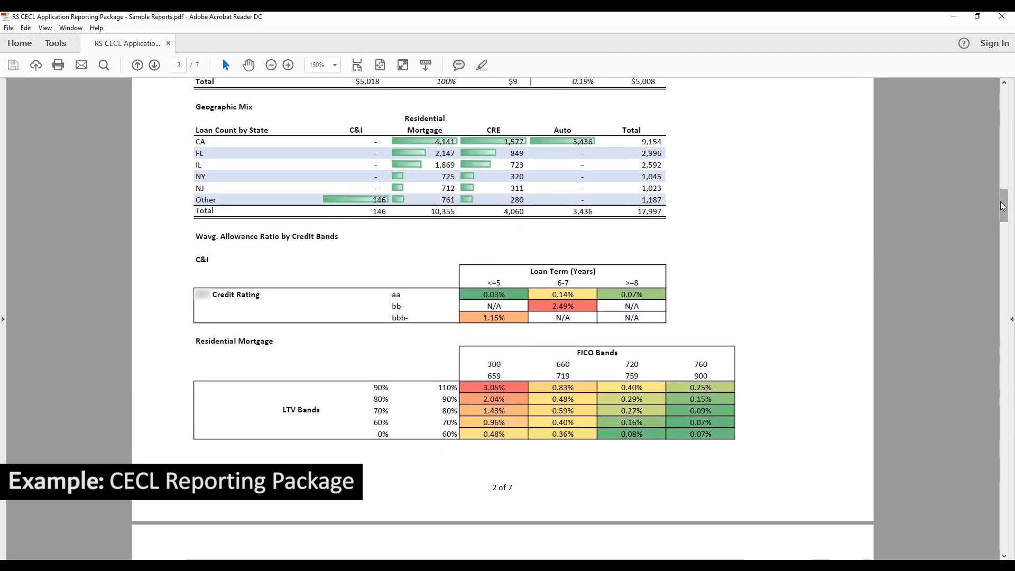
{"action": "scroll", "scroll_direction": "down", "scroll_amount": 3}
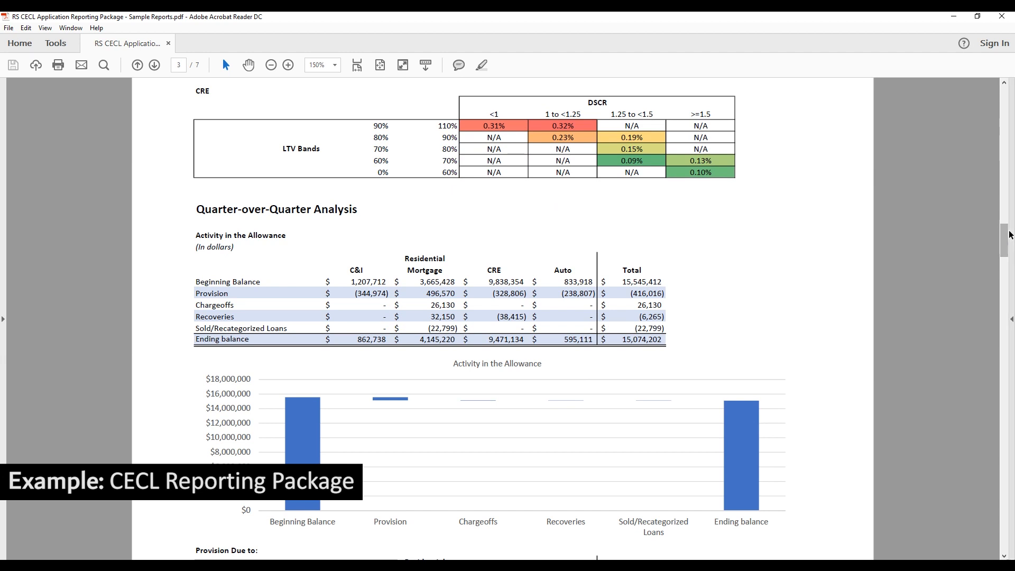
{"action": "scroll", "scroll_direction": "down", "scroll_amount": 3}
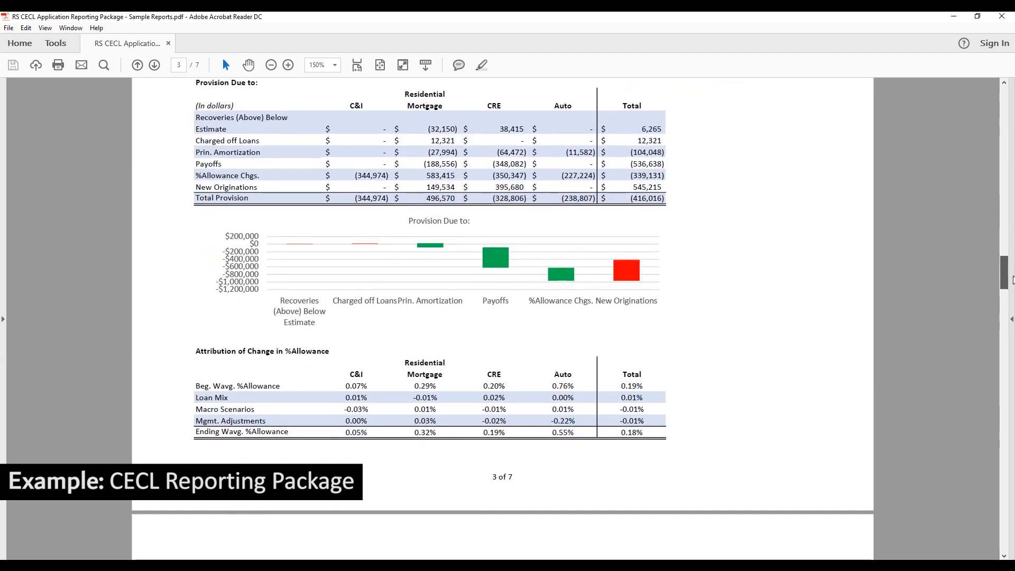
{"action": "scroll", "scroll_direction": "down", "scroll_amount": 3}
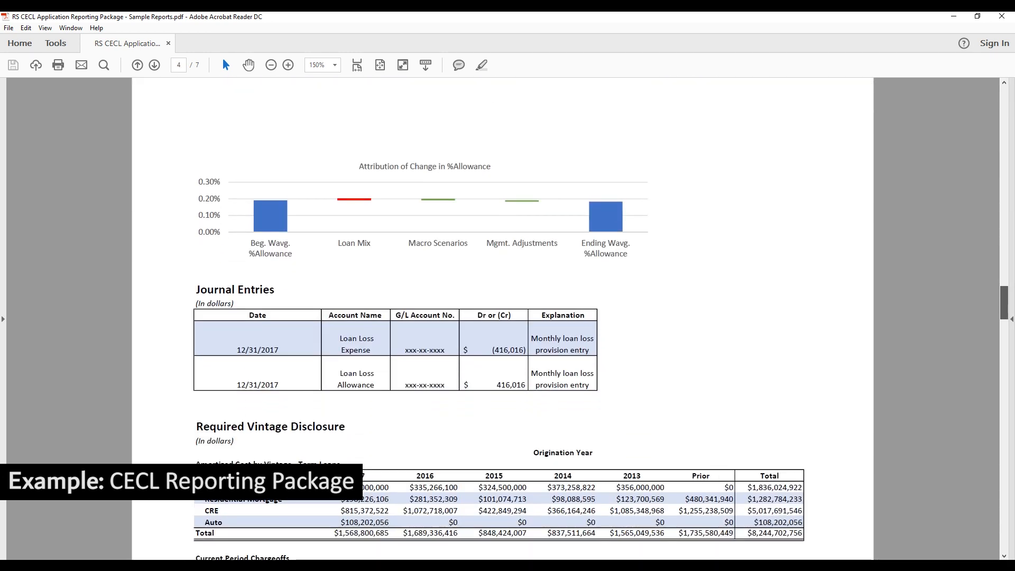
{"action": "scroll", "scroll_direction": "down", "scroll_amount": 3}
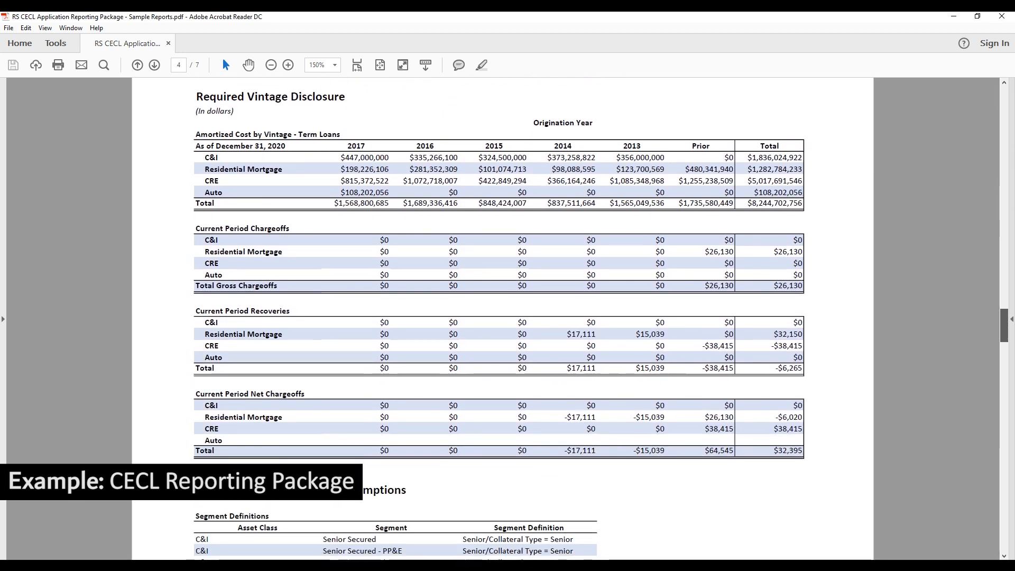
{"action": "scroll", "scroll_direction": "down", "scroll_amount": 3}
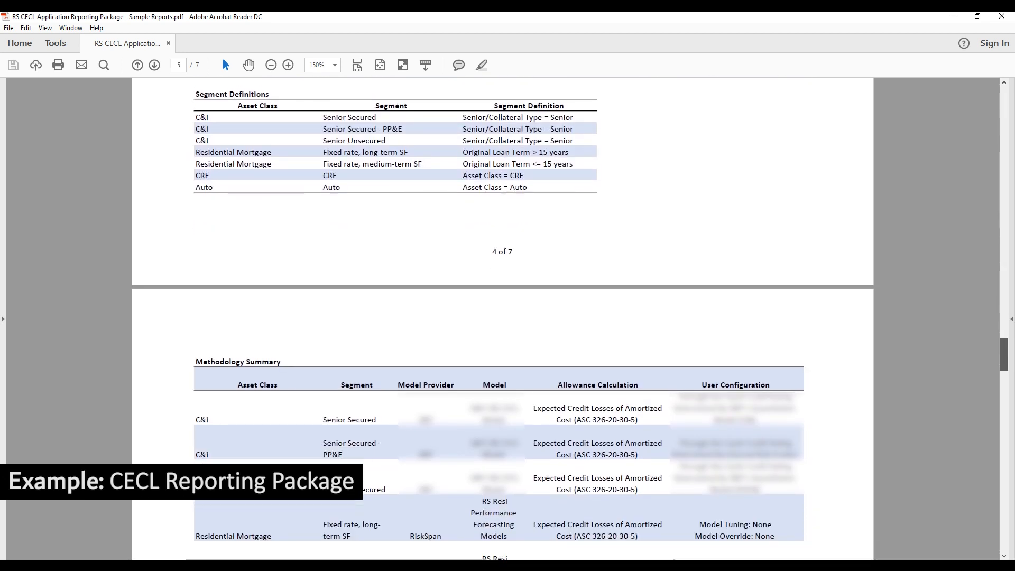
{"action": "scroll", "scroll_direction": "down", "scroll_amount": 3}
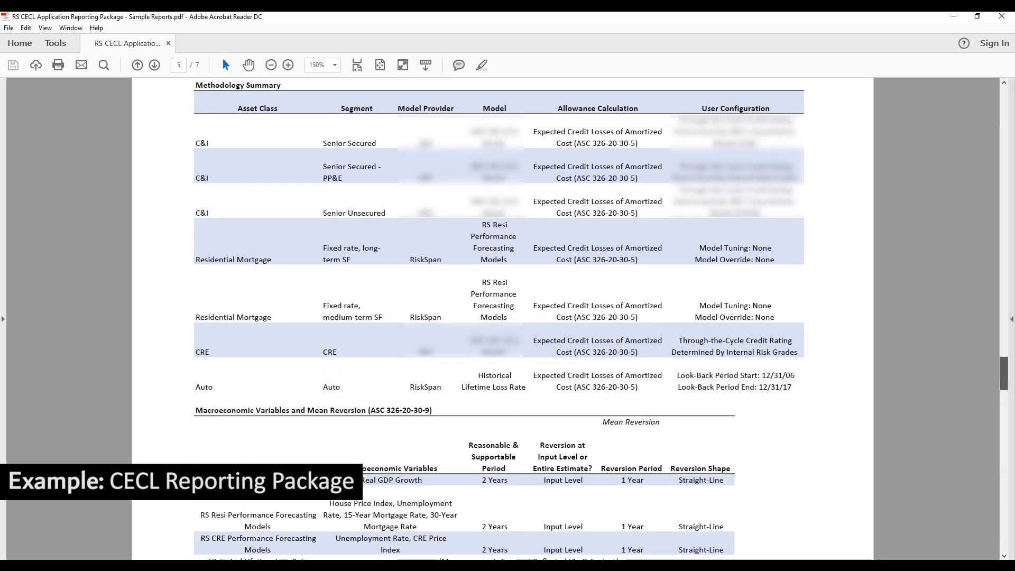
{"action": "scroll", "scroll_direction": "down", "scroll_amount": 3}
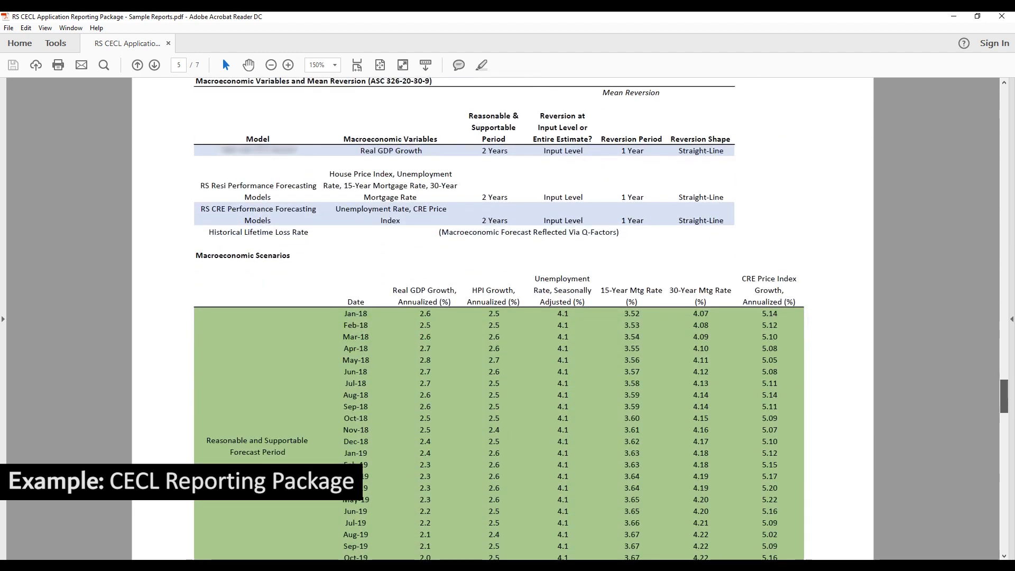
{"action": "scroll", "scroll_direction": "down", "scroll_amount": 3}
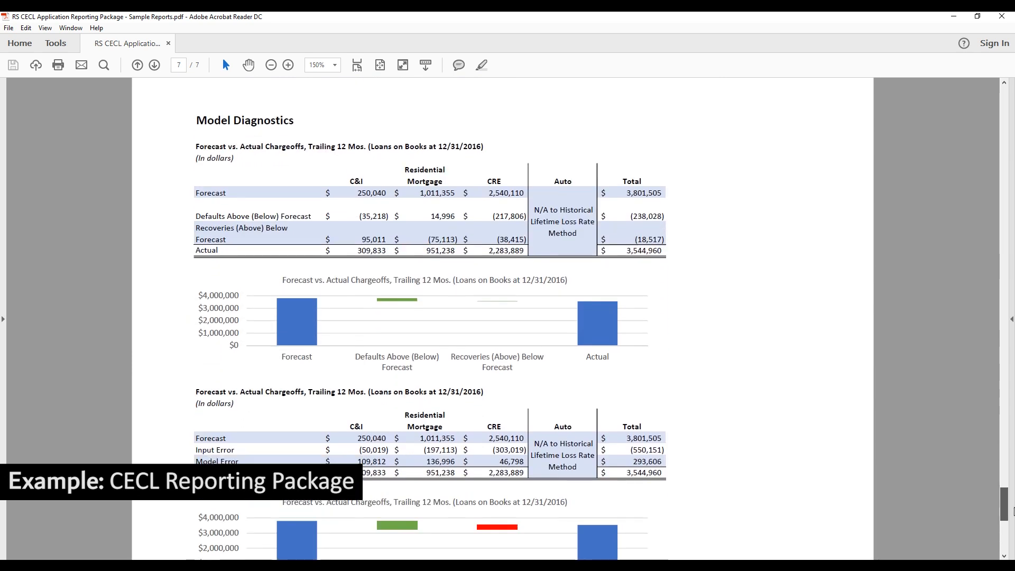
{"action": "scroll", "scroll_direction": "down", "scroll_amount": 3}
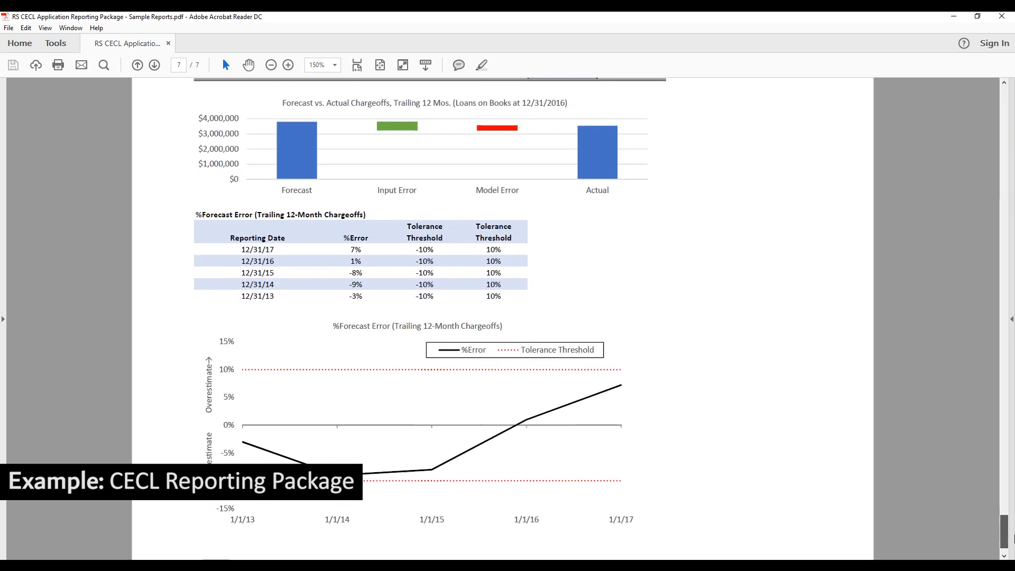